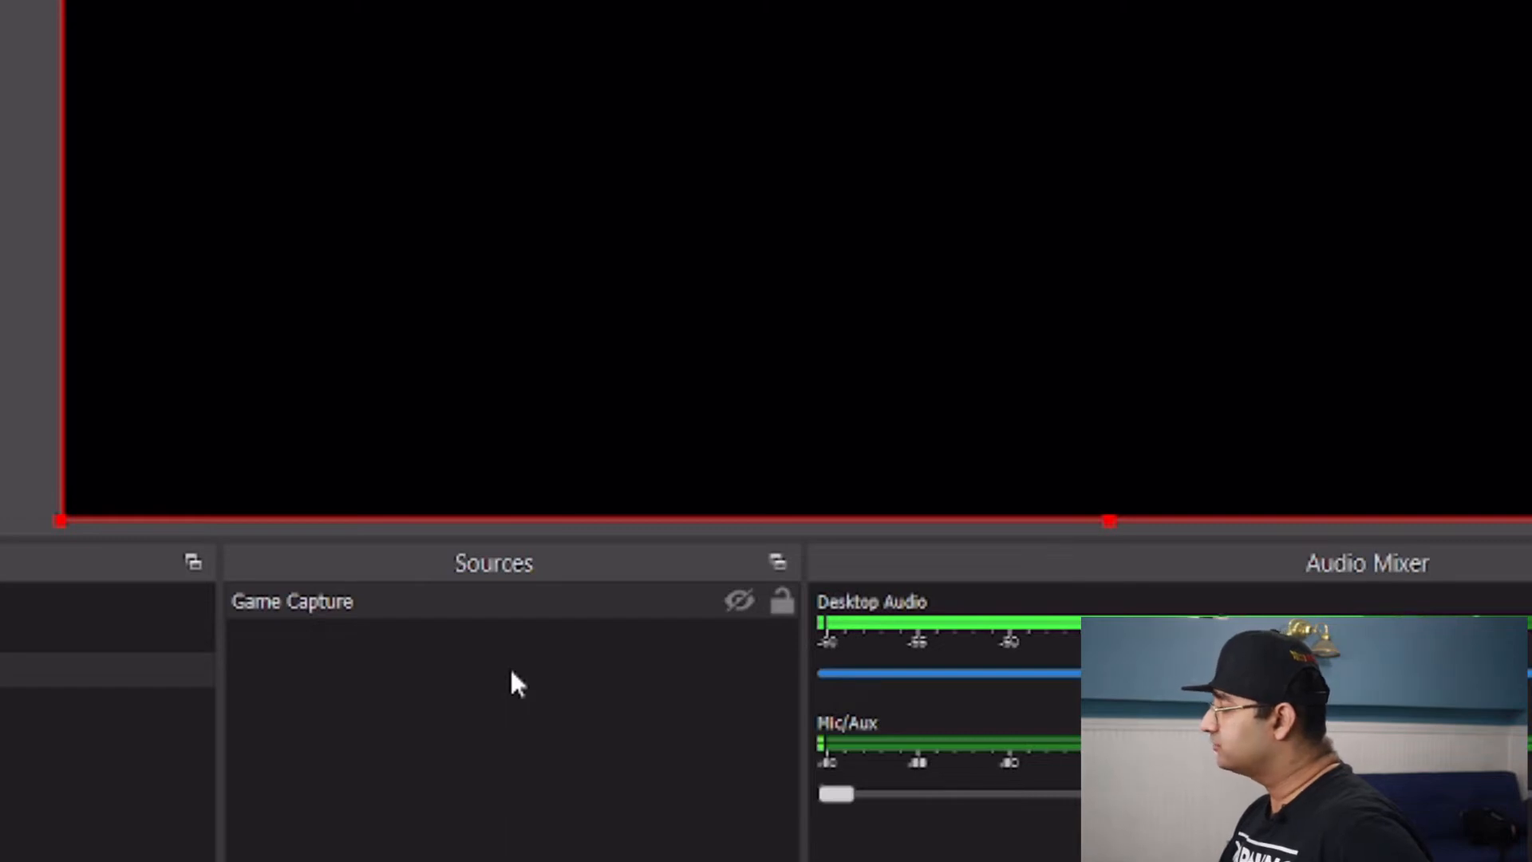
- Add a Display Capture source to the Game scene and view its properties
click(293, 600)
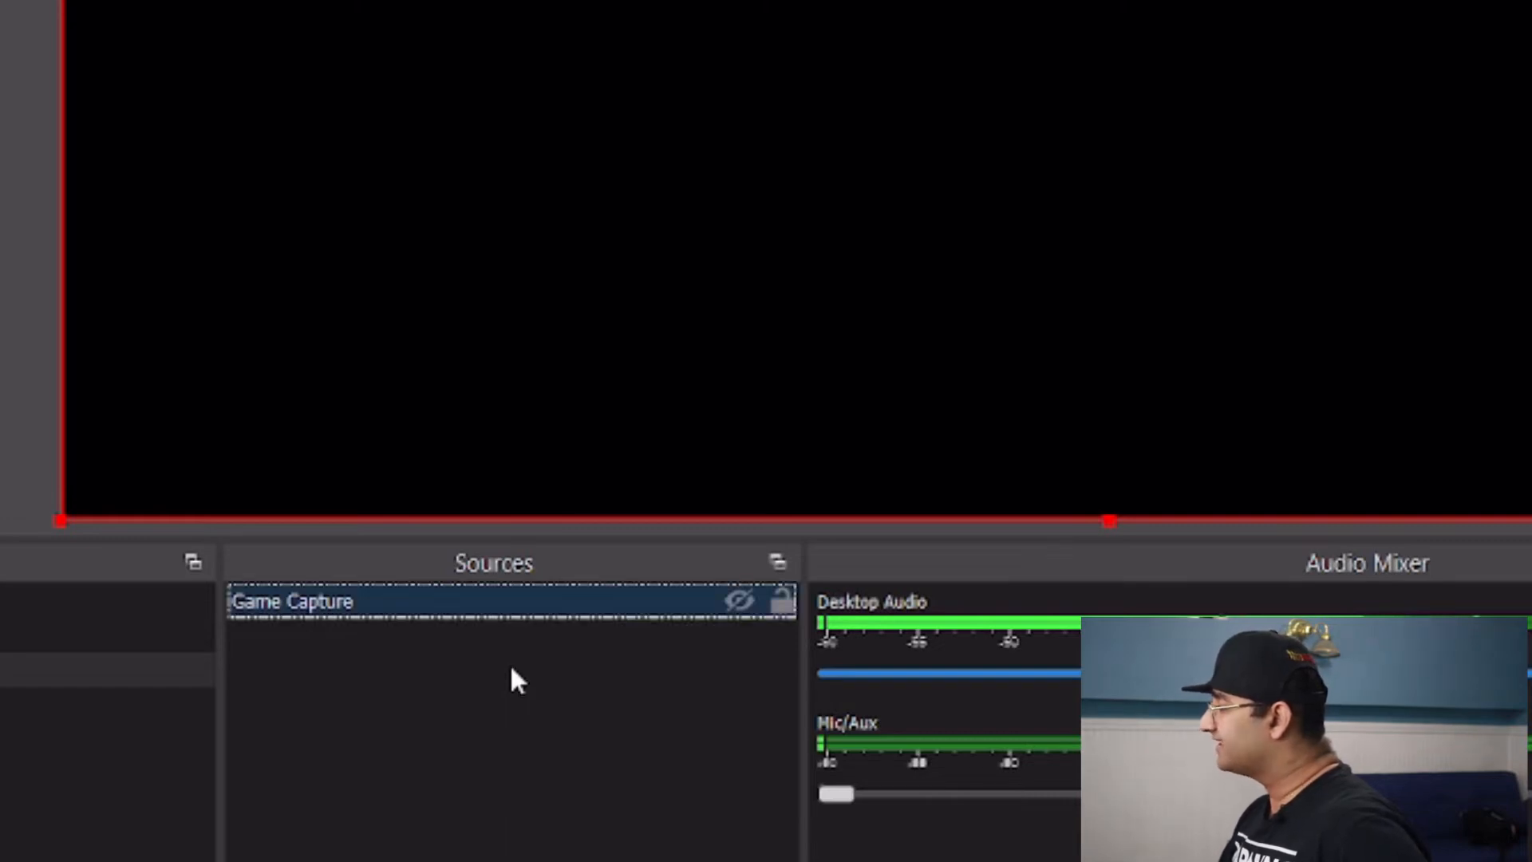
right_click(513, 684)
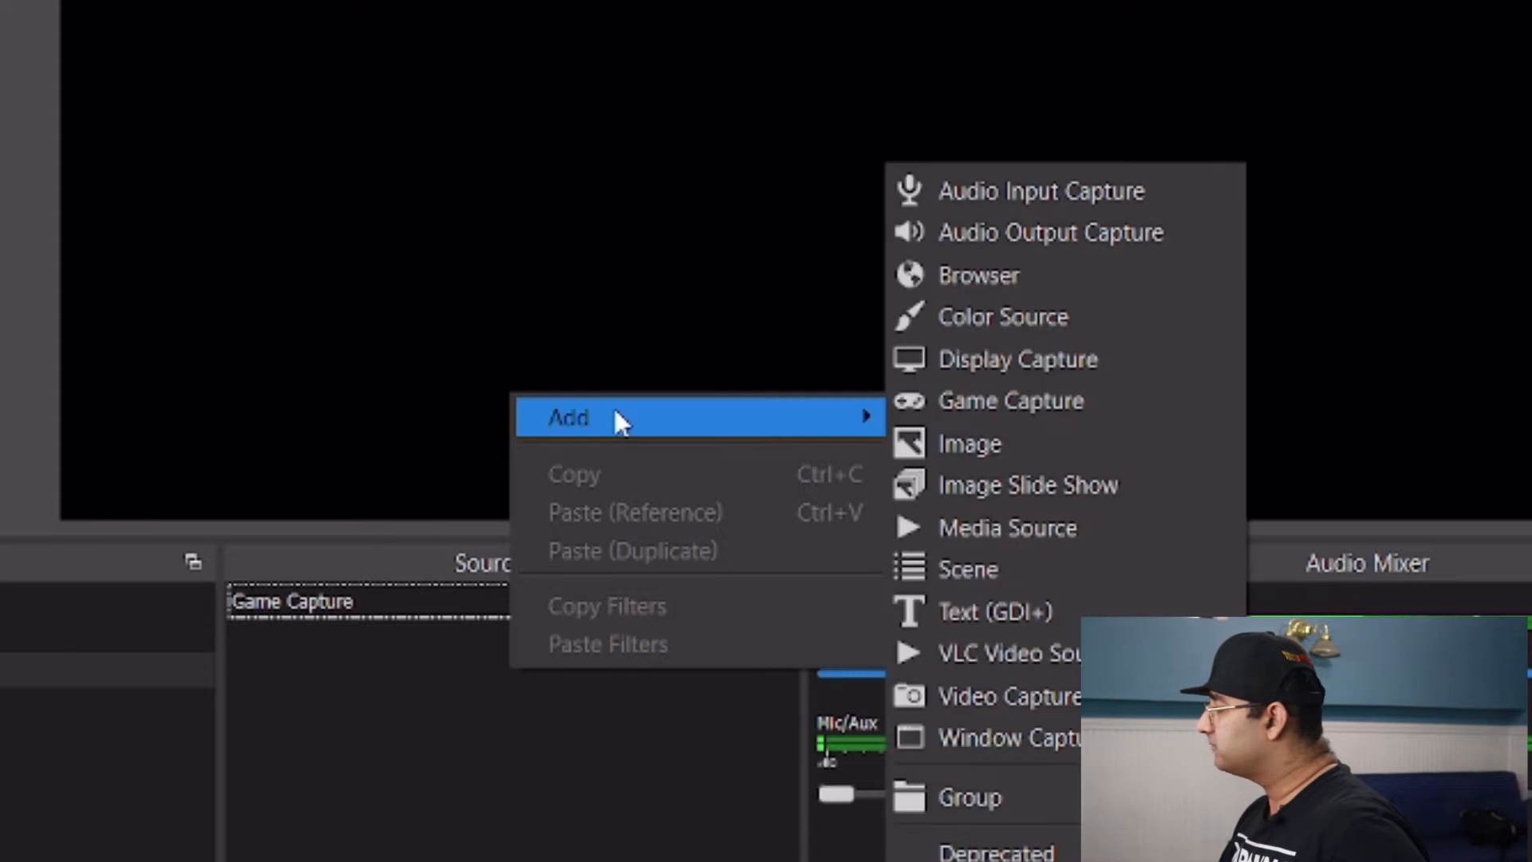
mouse_move(1018, 358)
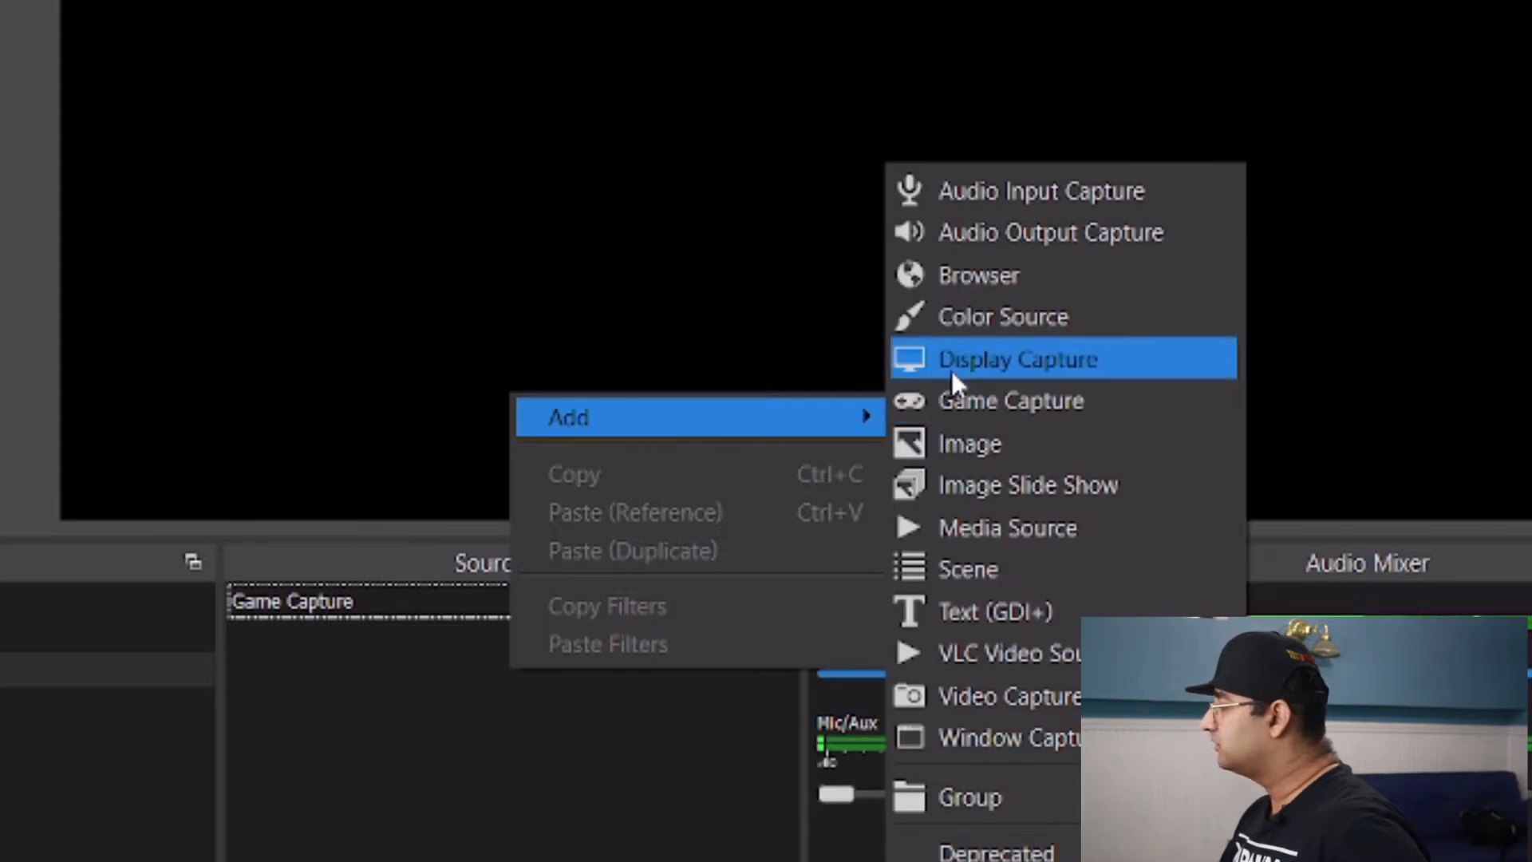
click(1019, 359)
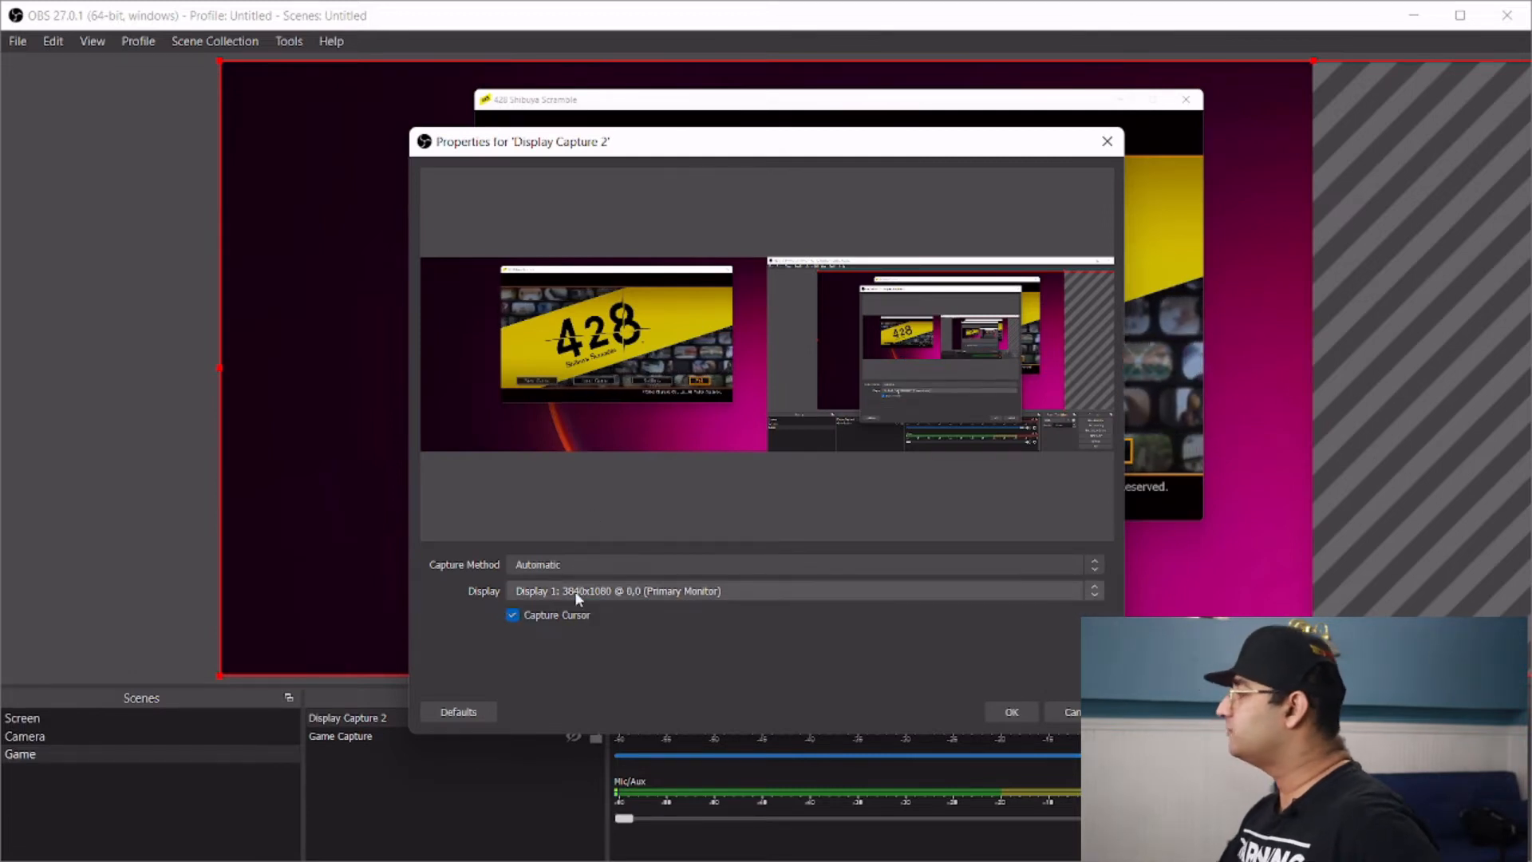
- Confirm the Display Capture 2 settings and hide it, leaving the preview black
click(1010, 711)
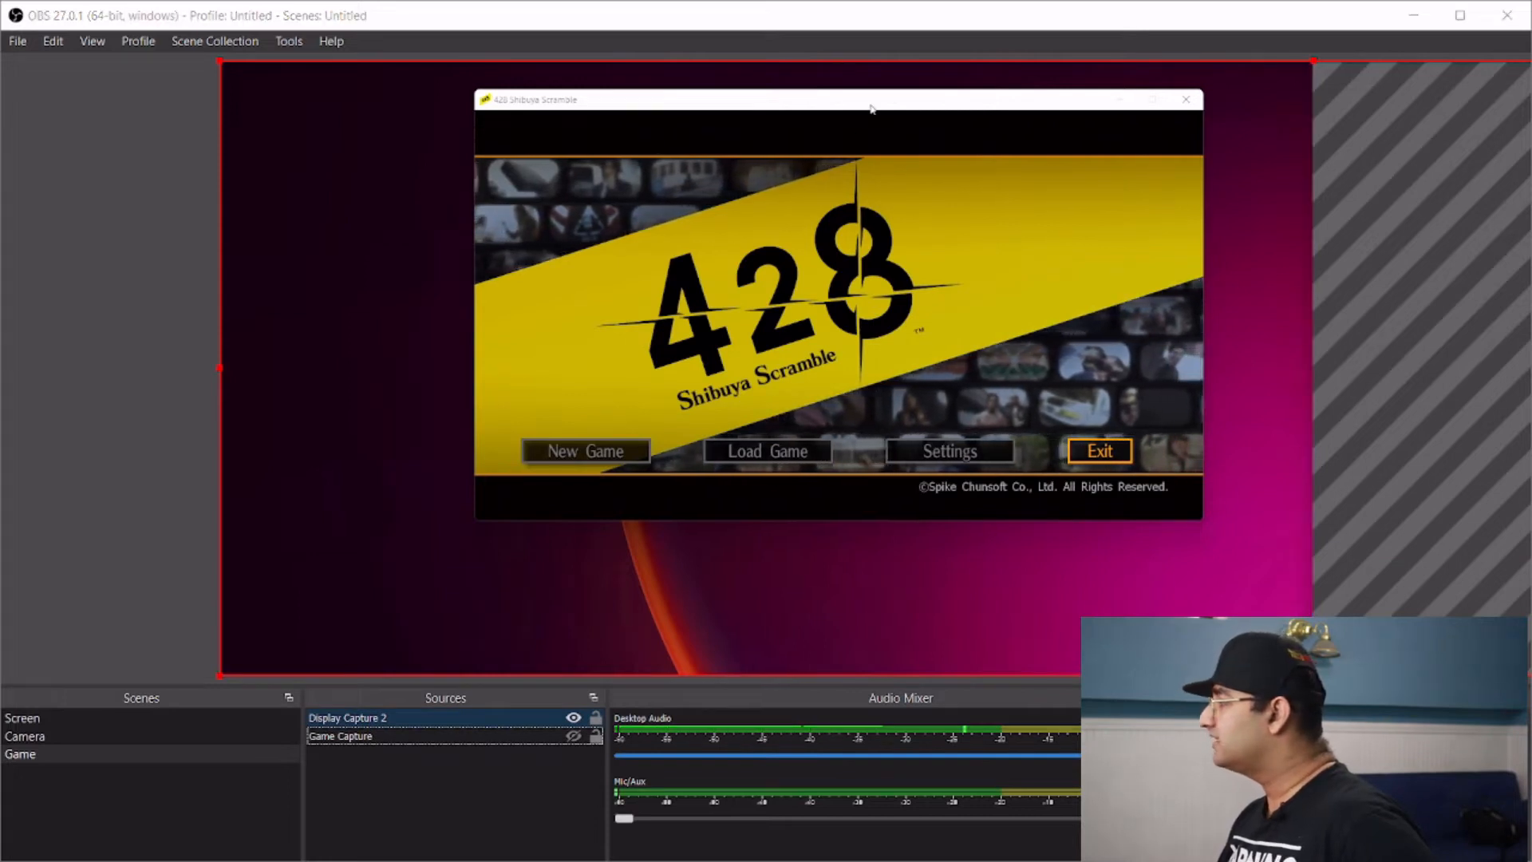
drag(870, 107, 828, 181)
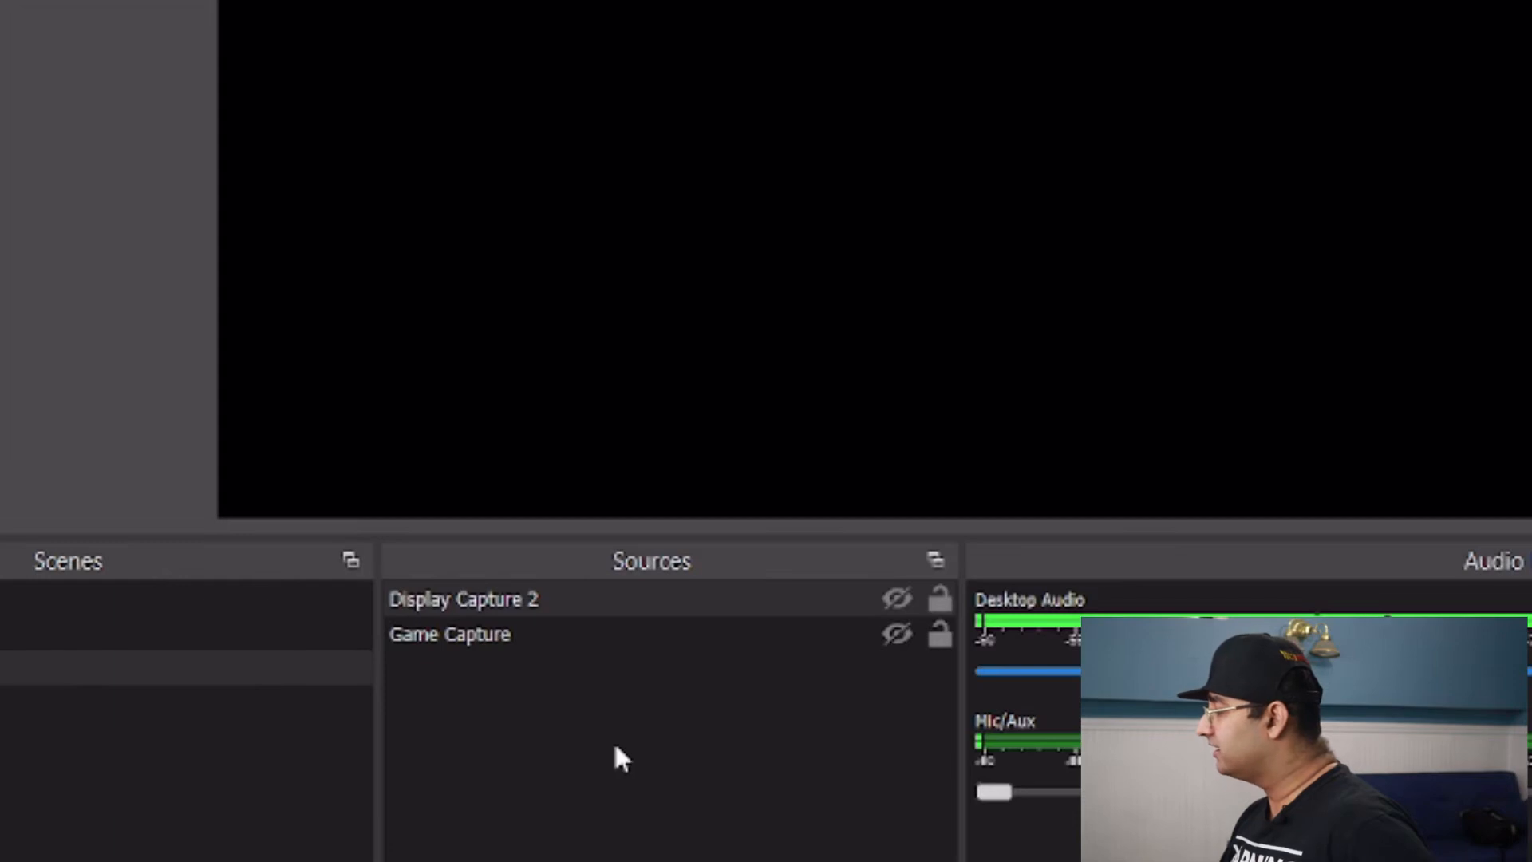
- Create a Window Capture 2 source in the Game scene and open its window list
right_click(449, 633)
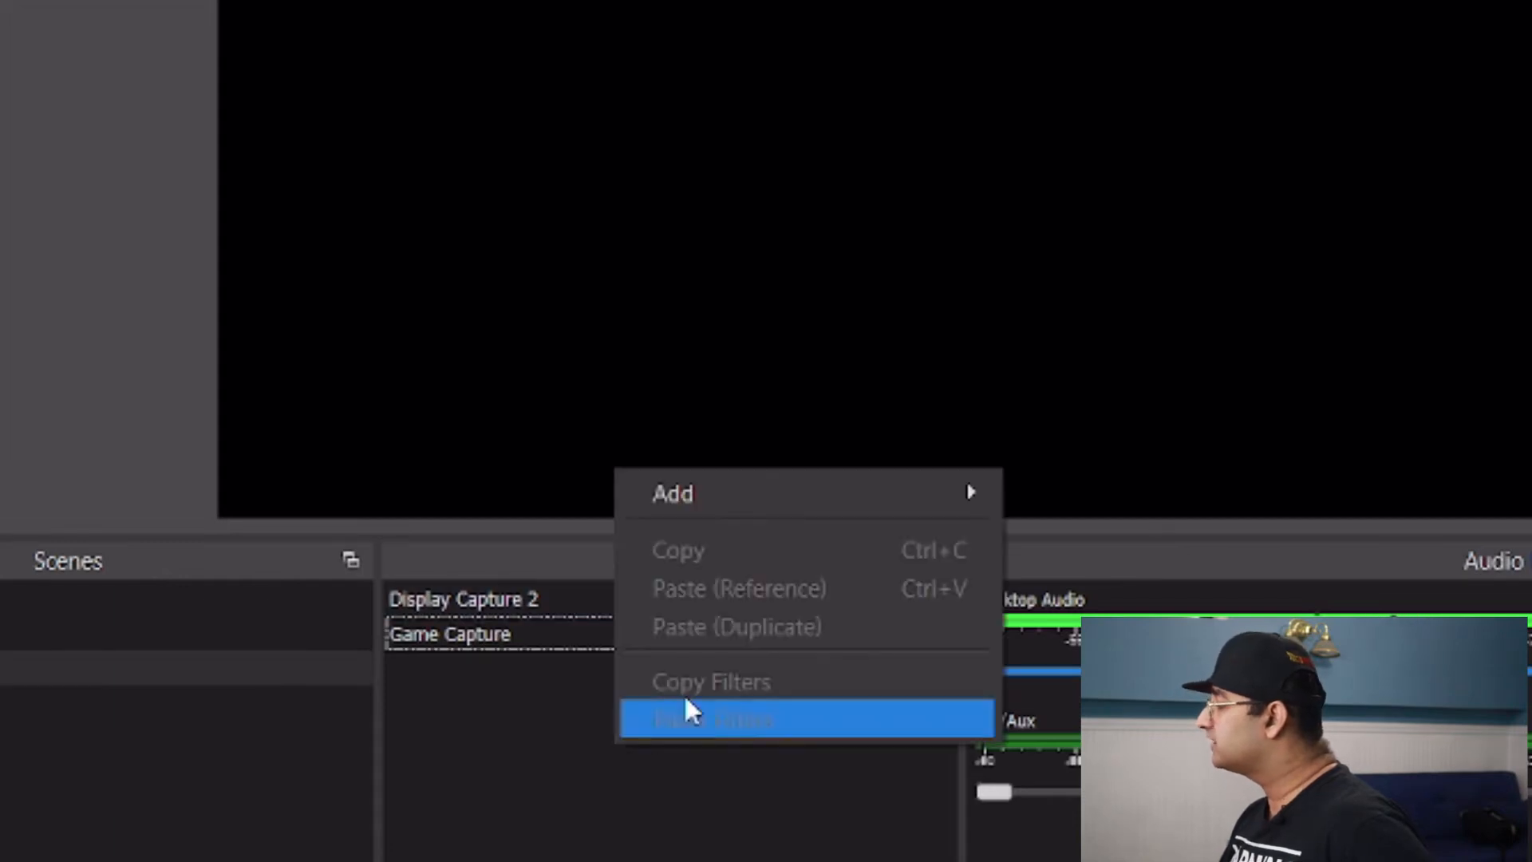
mouse_move(672, 492)
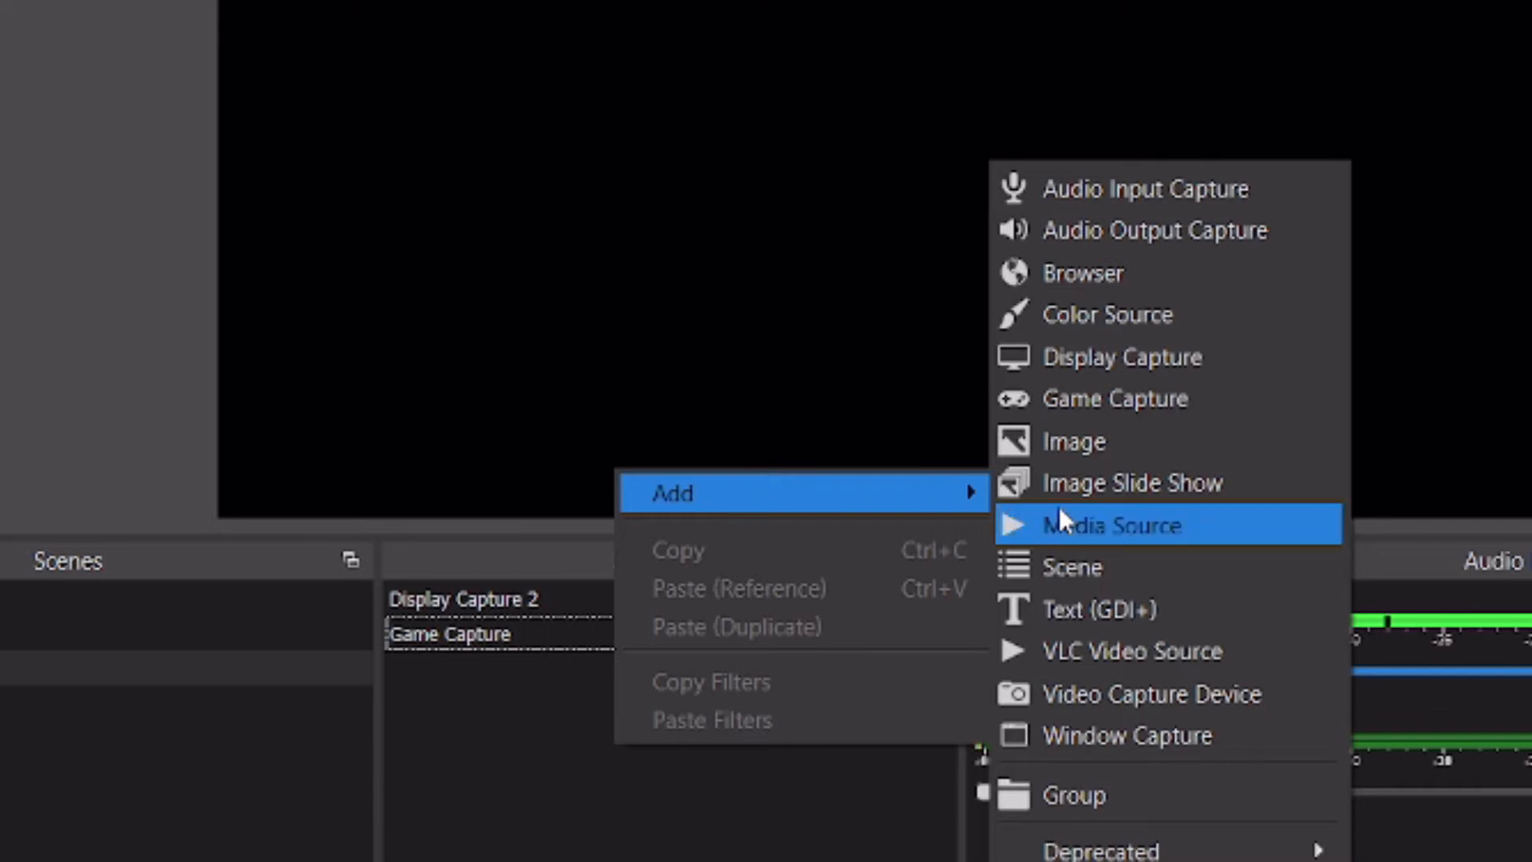
click(1127, 735)
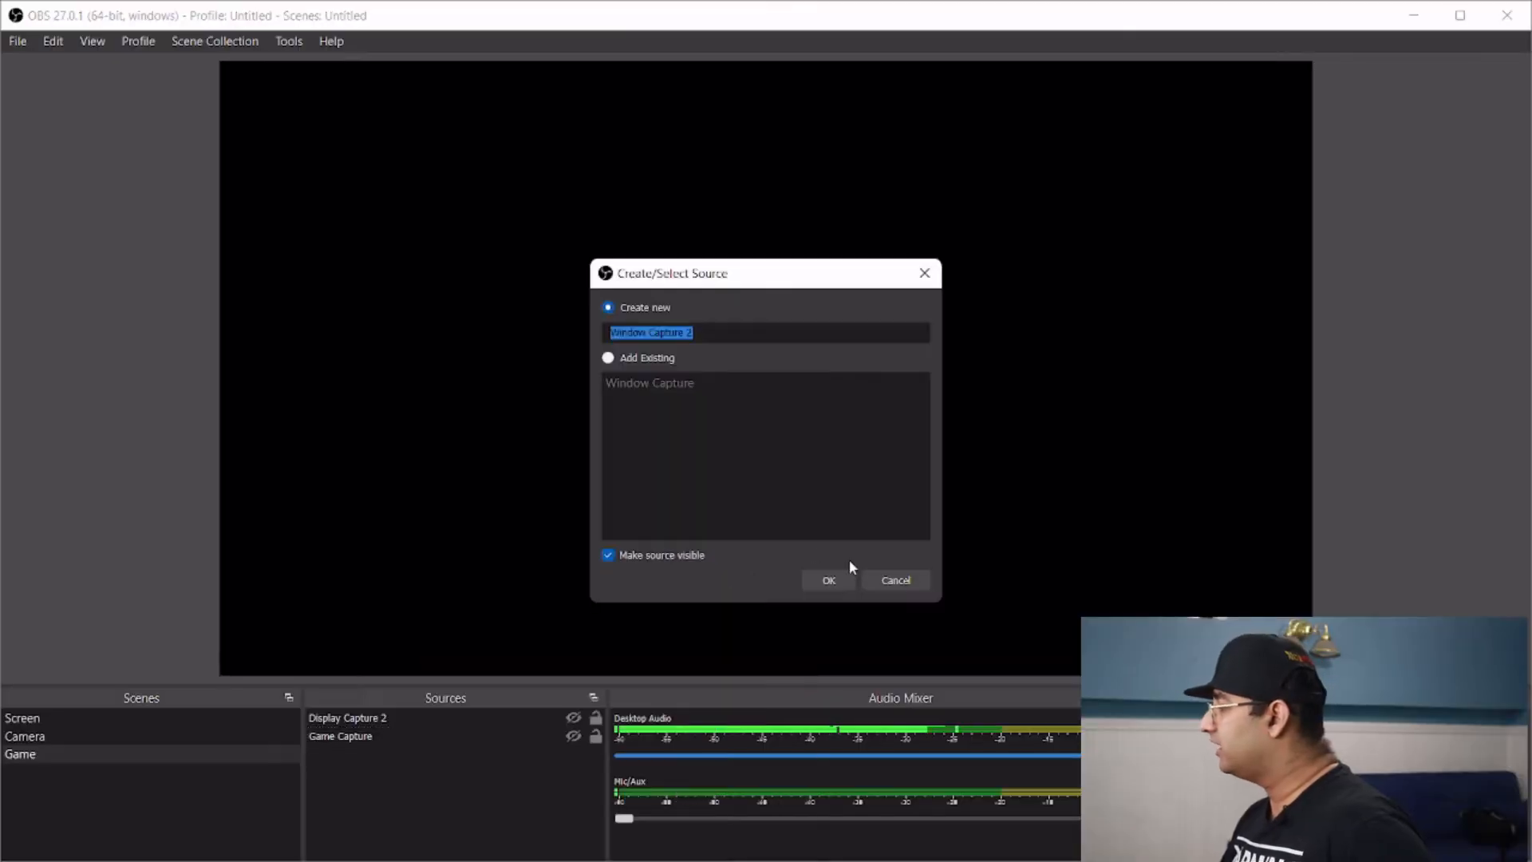
click(828, 580)
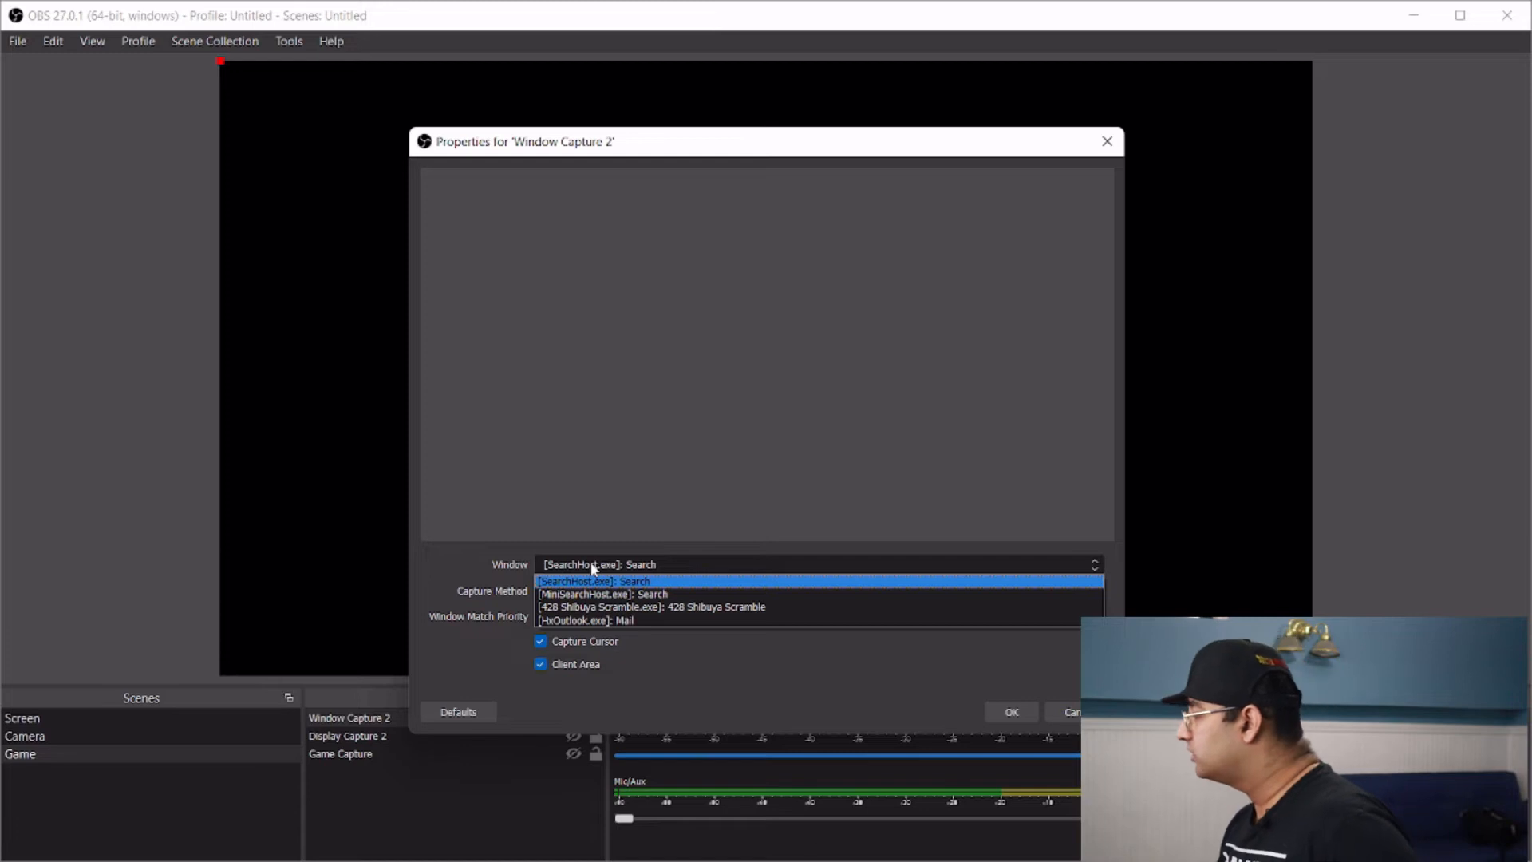
- Set Window Capture 2 to capture the '428 Shibuya Scramble' game window
click(593, 581)
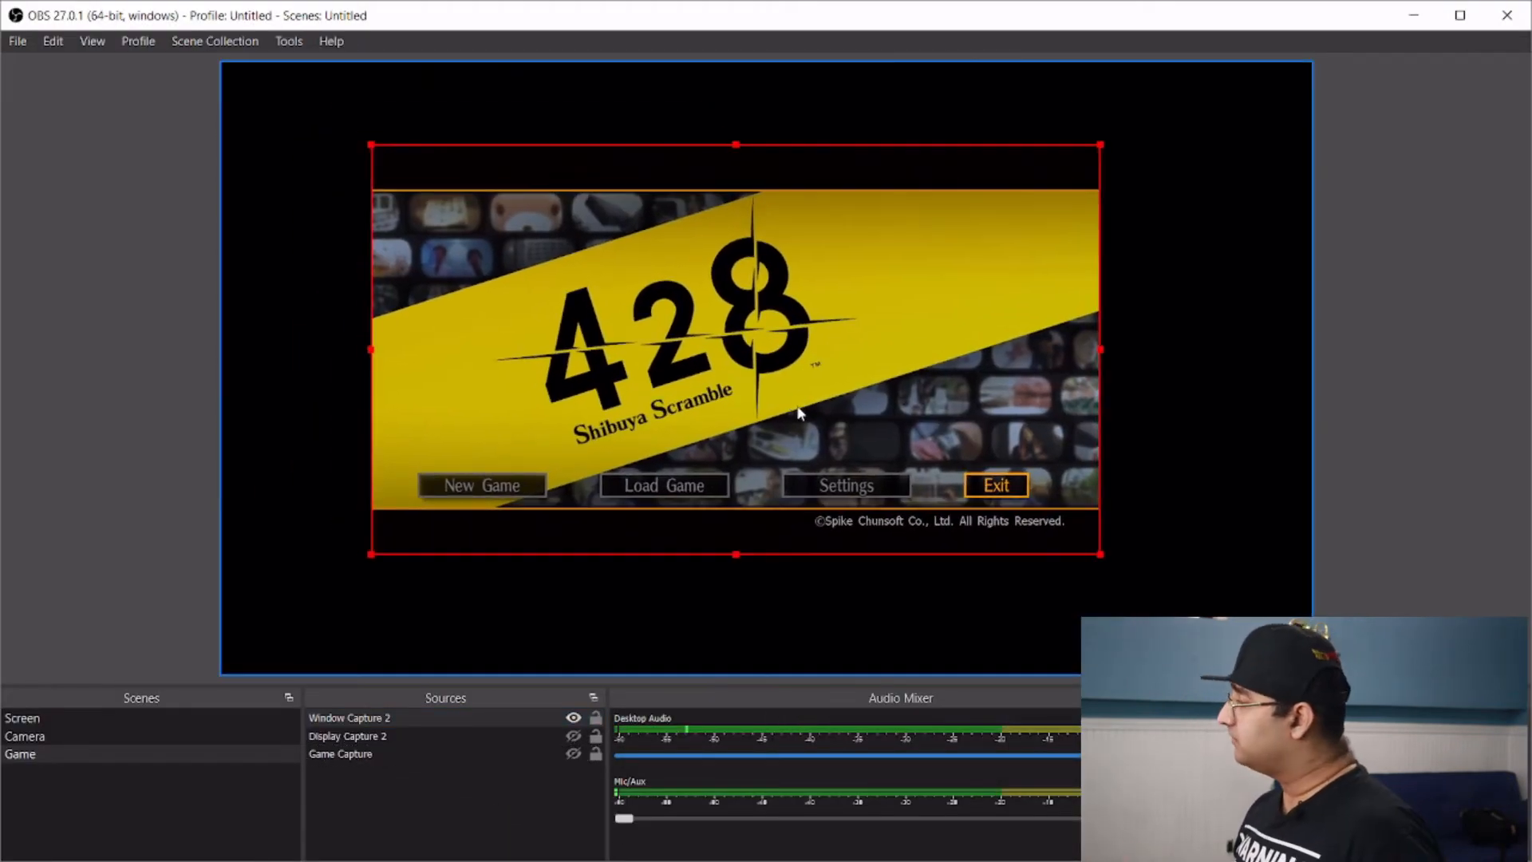
- Fit the 428 Shibuya Scramble window capture to fill the whole Game canvas
right_click(792, 361)
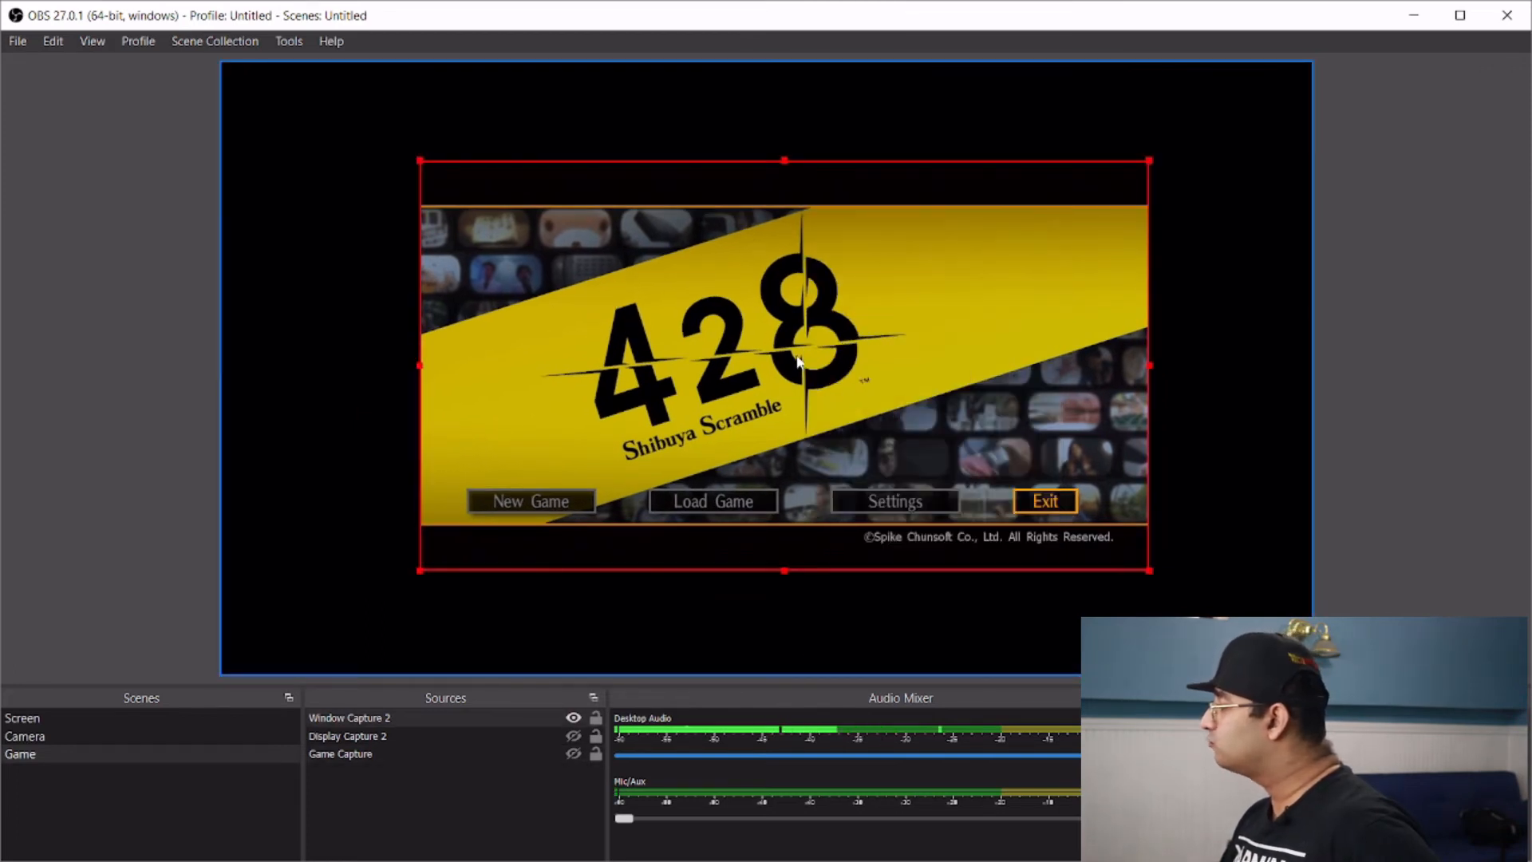
right_click(796, 364)
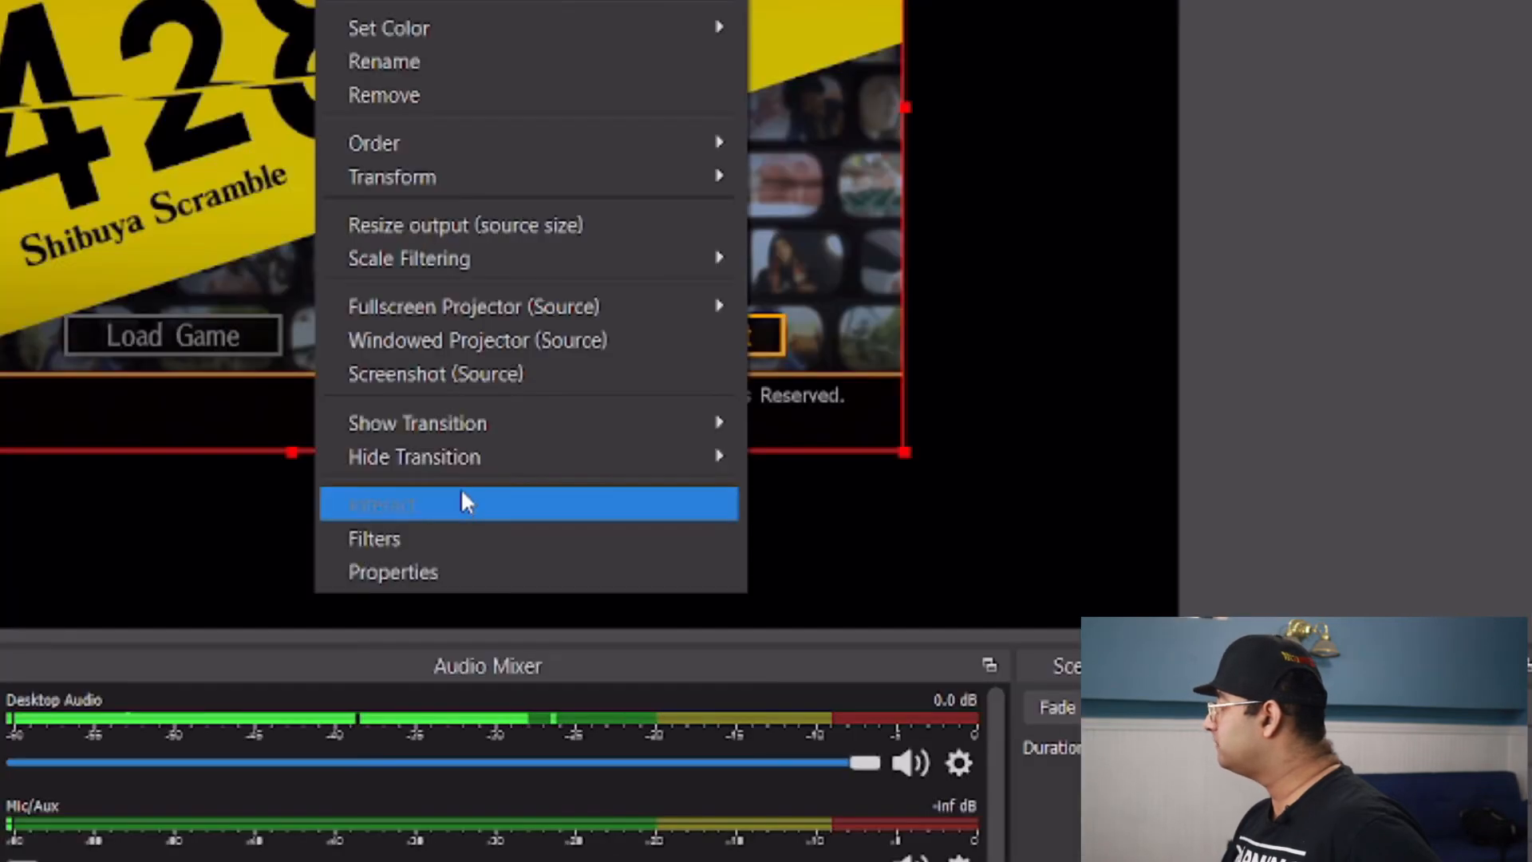
mouse_move(391, 177)
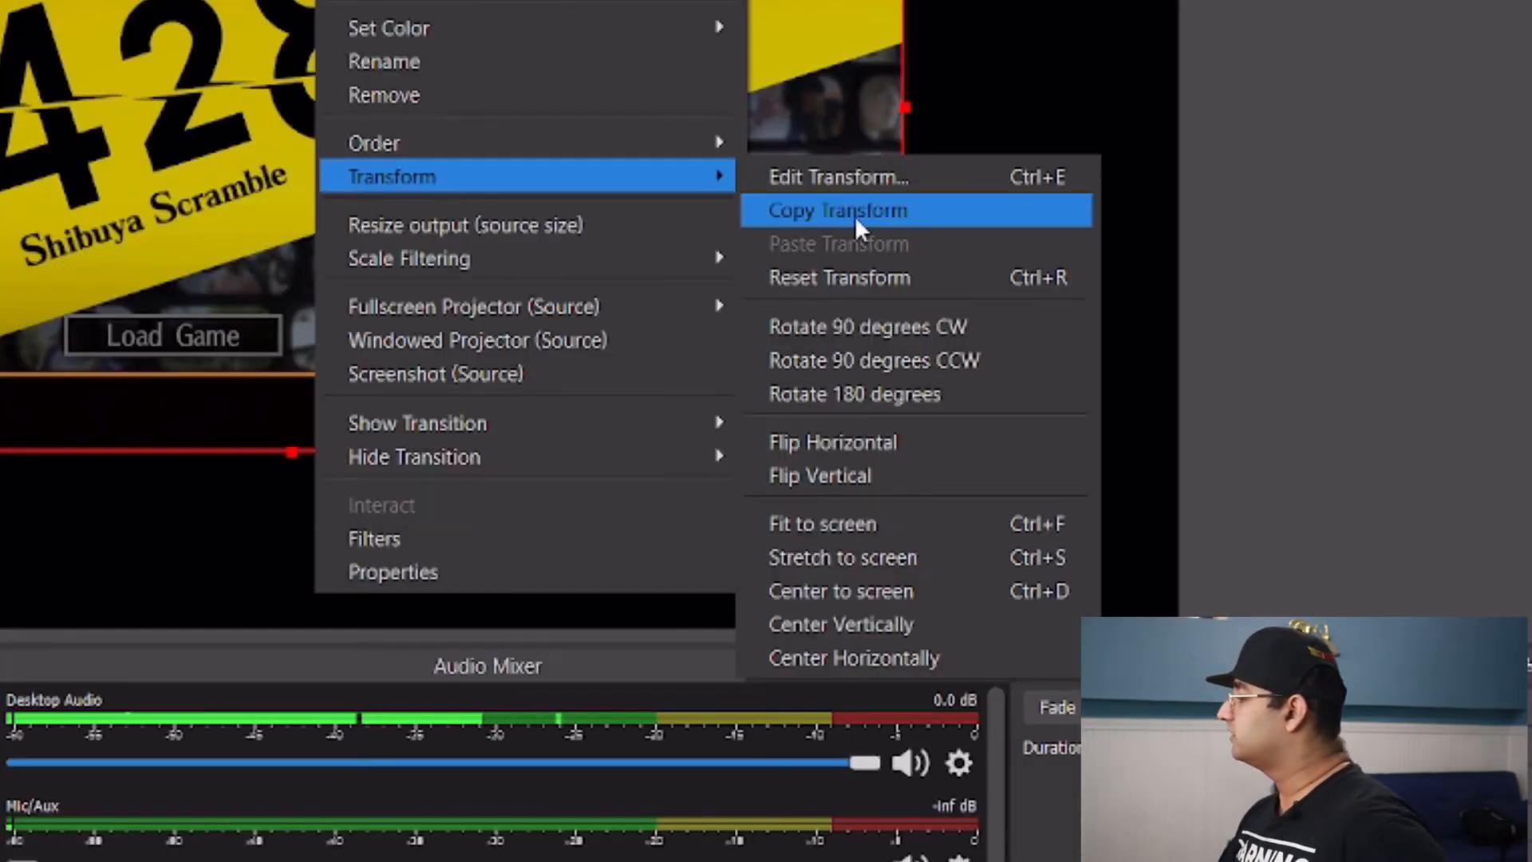
click(835, 209)
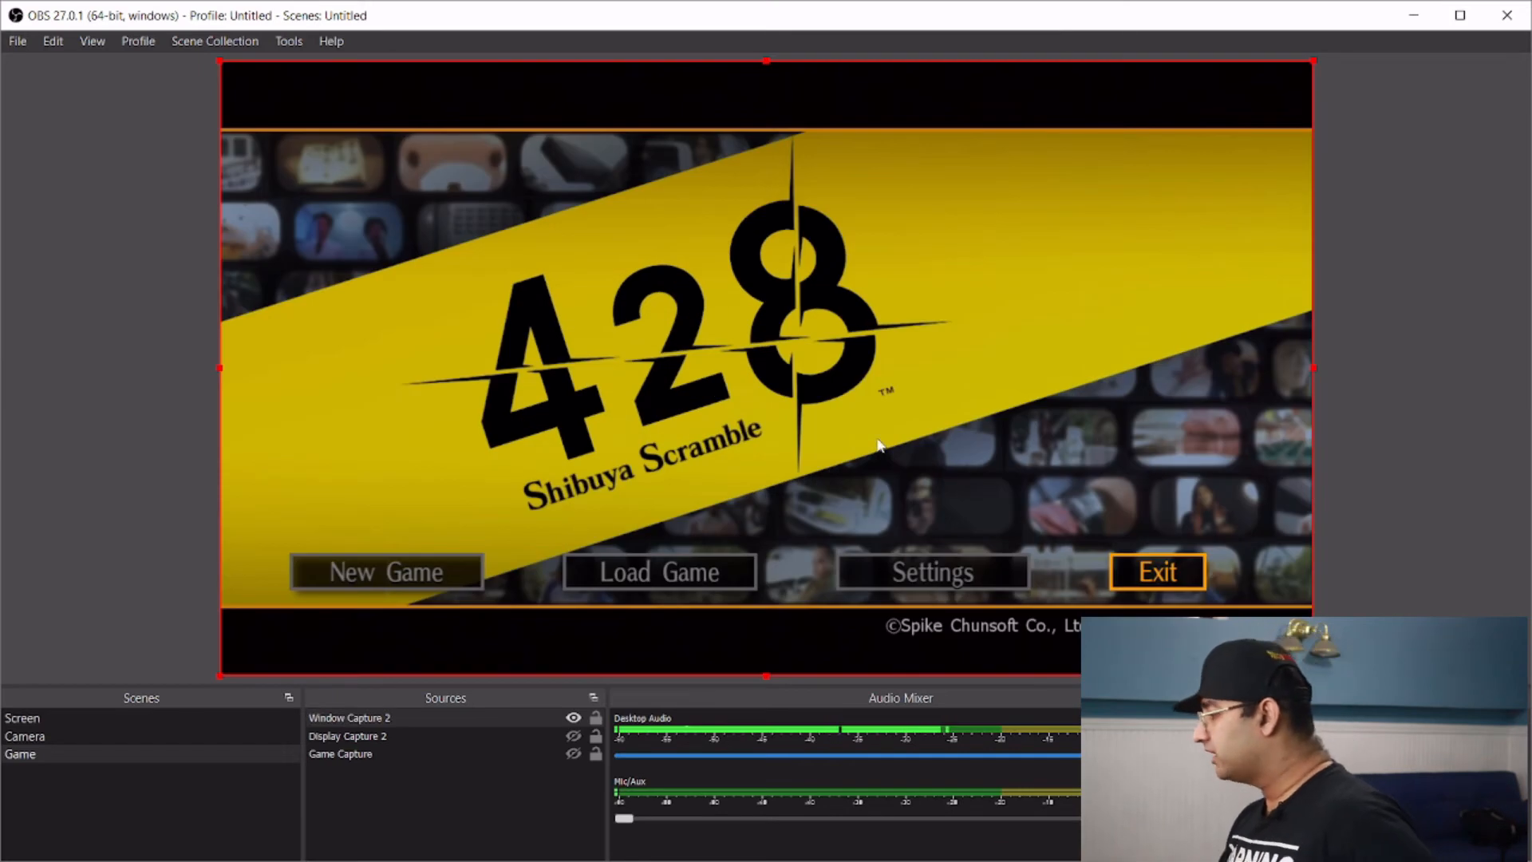
click(339, 753)
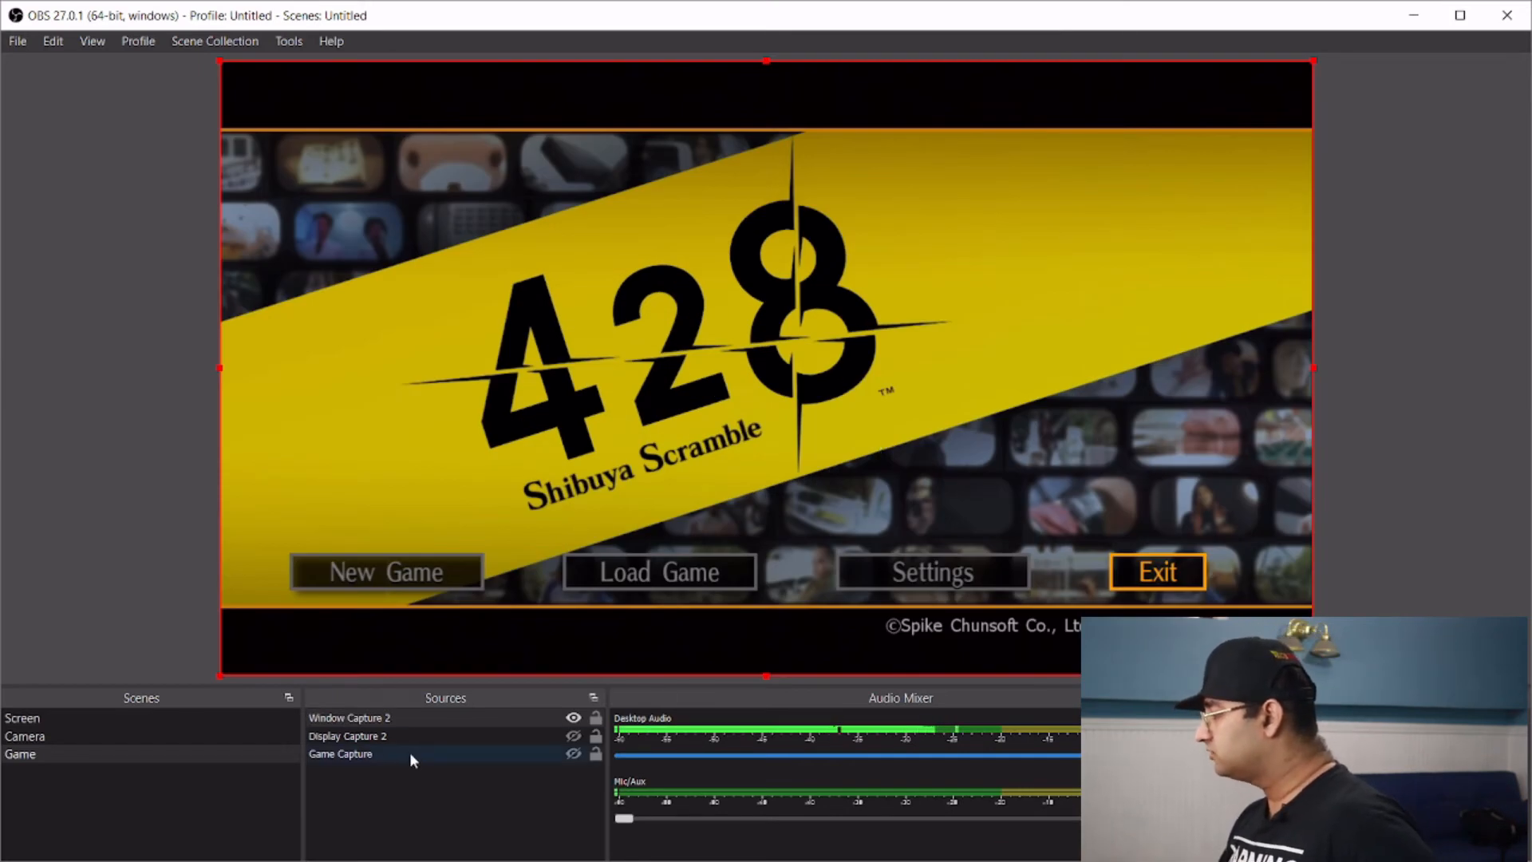
click(348, 736)
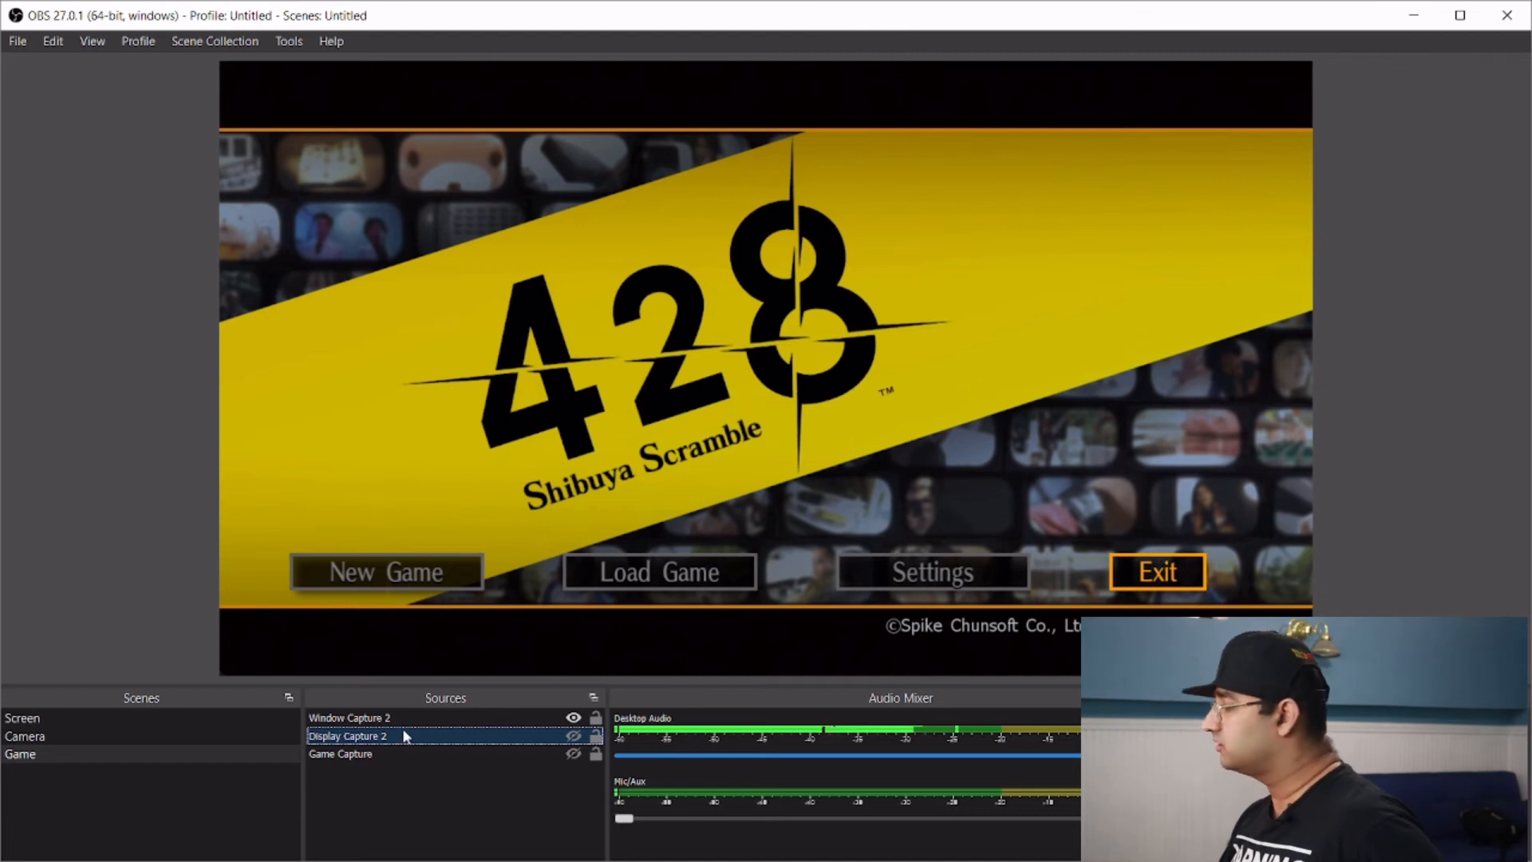
click(349, 717)
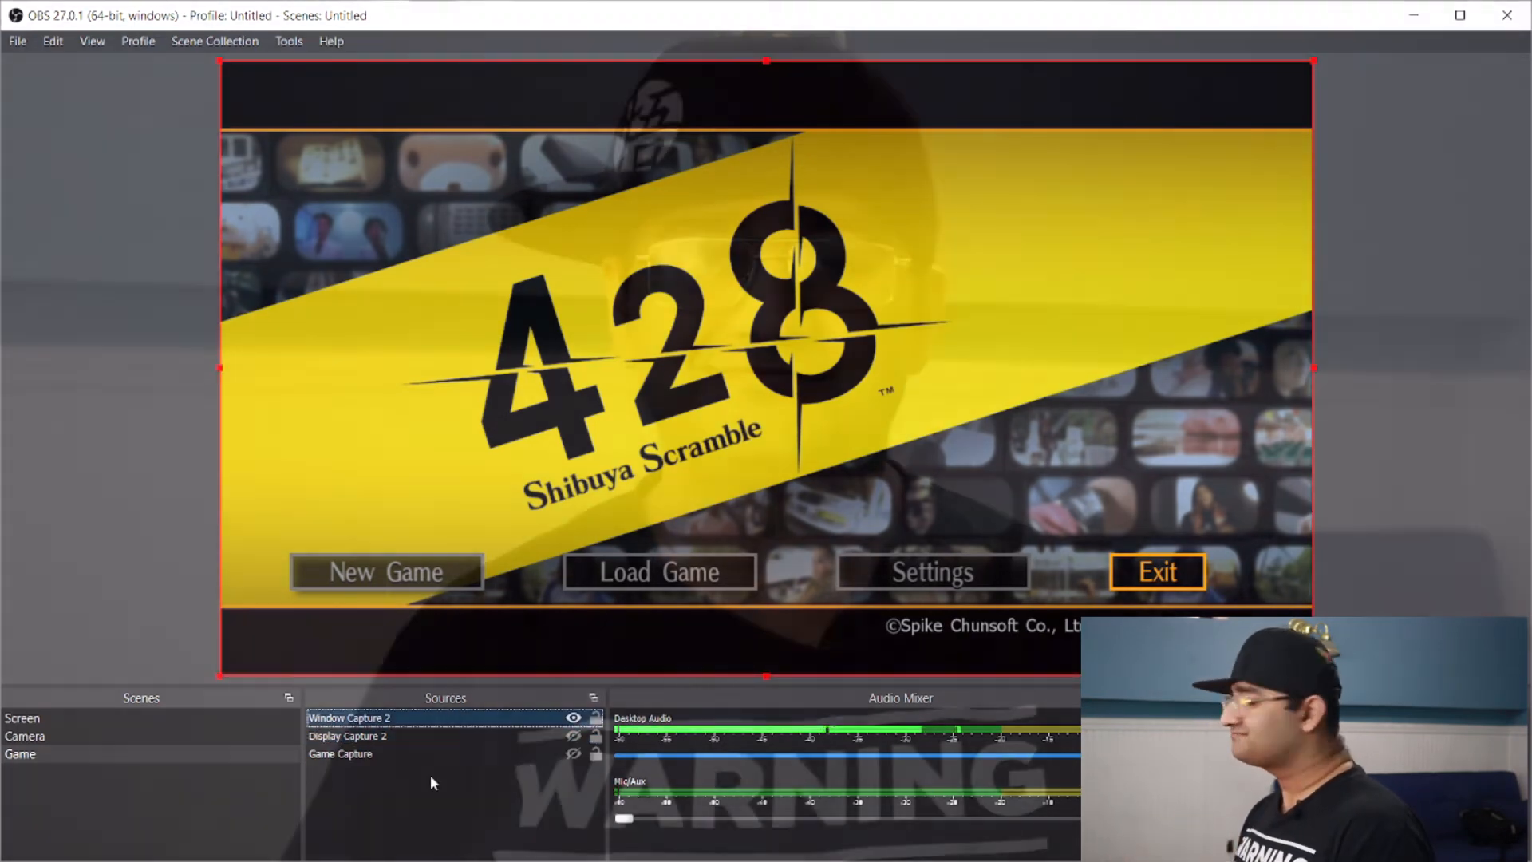